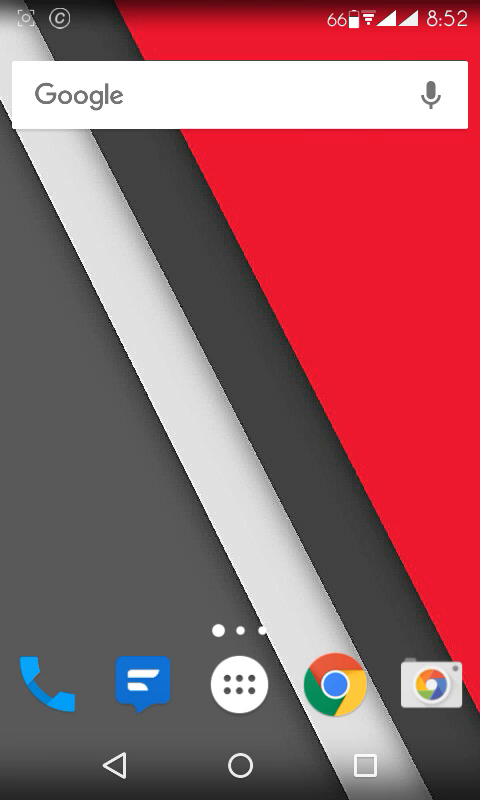
# - Open the app drawer from the dock and scroll the app grid to find Play Store
pyautogui.click(237, 692)
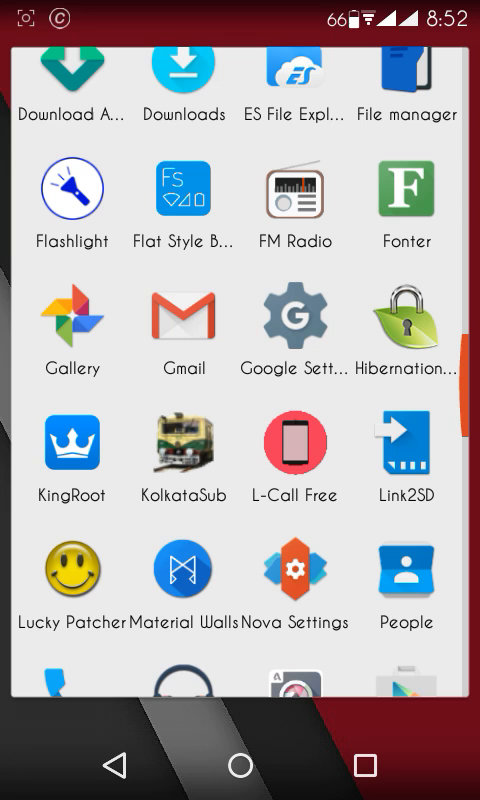
pyautogui.scroll(-3)
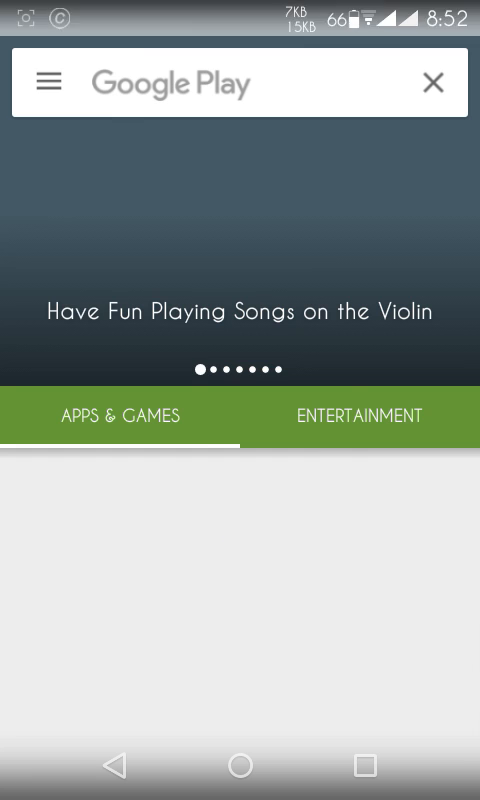
# - Search Google Play for 'mk file explorer' via the 'mk' history suggestion
pyautogui.click(240, 82)
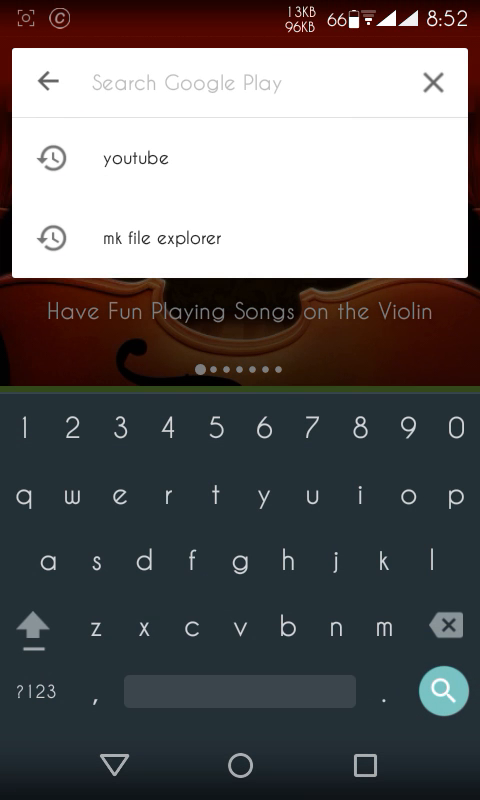
pyautogui.write('m k')
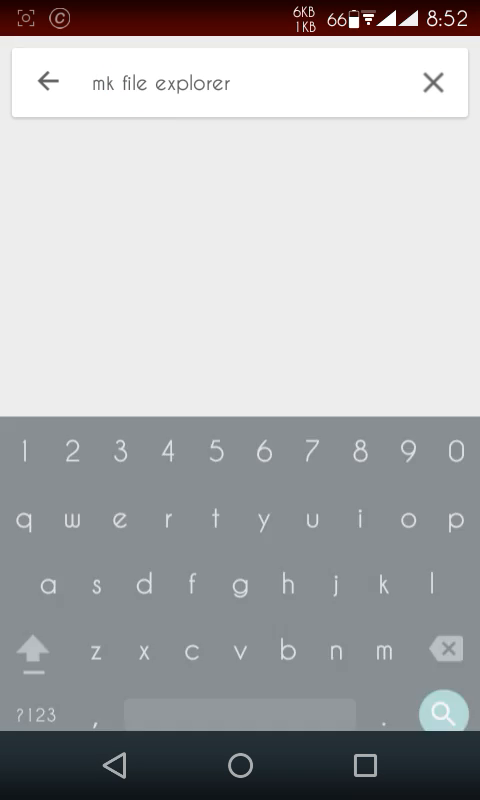
pyautogui.click(442, 711)
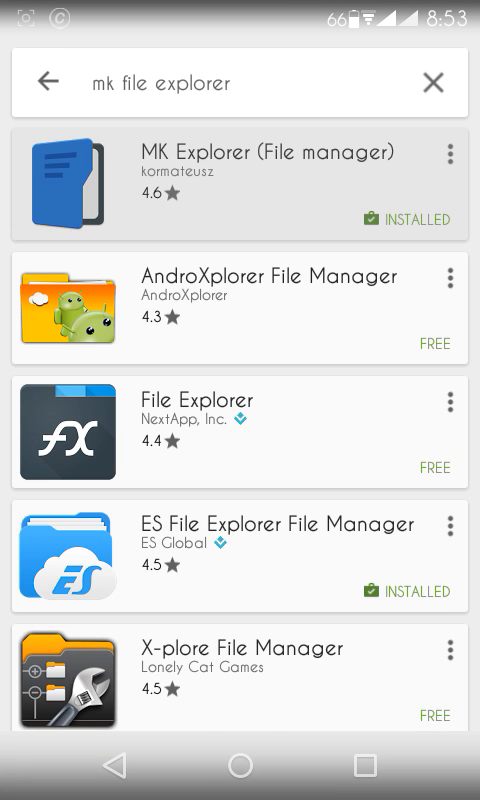
# - Open the MK Explorer listing and read its expanded description and feature list
pyautogui.click(240, 178)
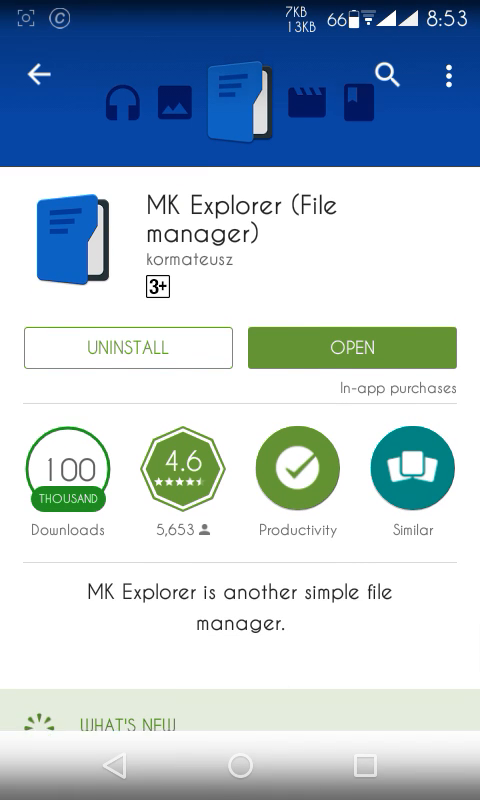
pyautogui.scroll(3)
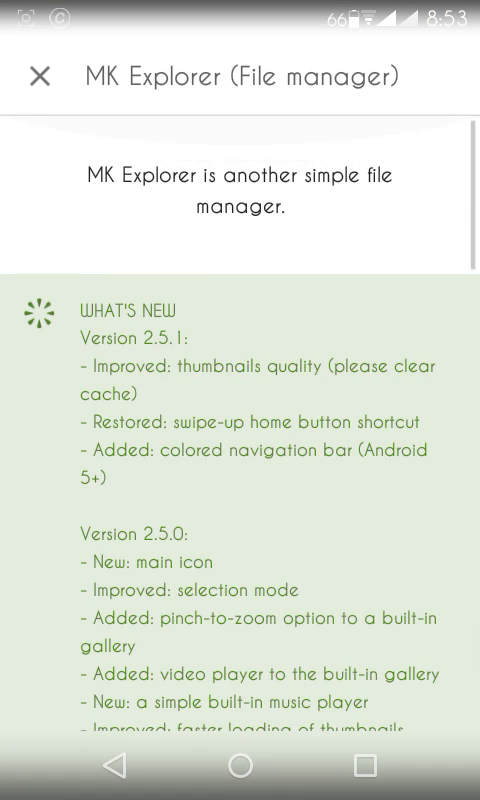
pyautogui.scroll(-3)
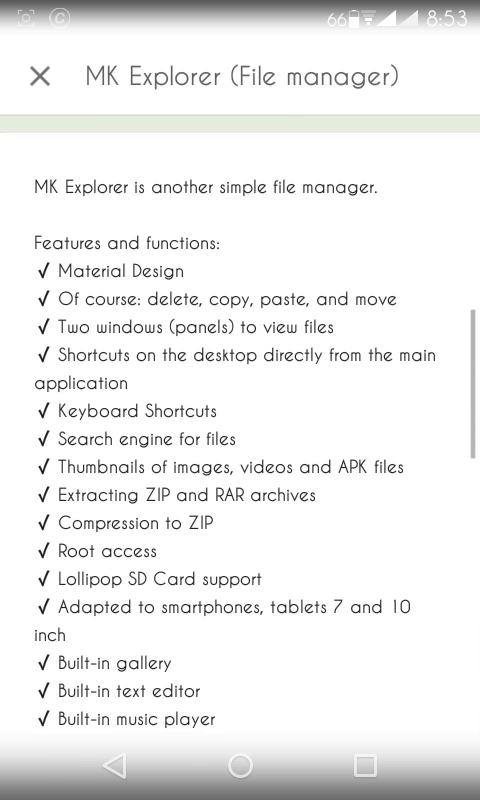
pyautogui.scroll(-3)
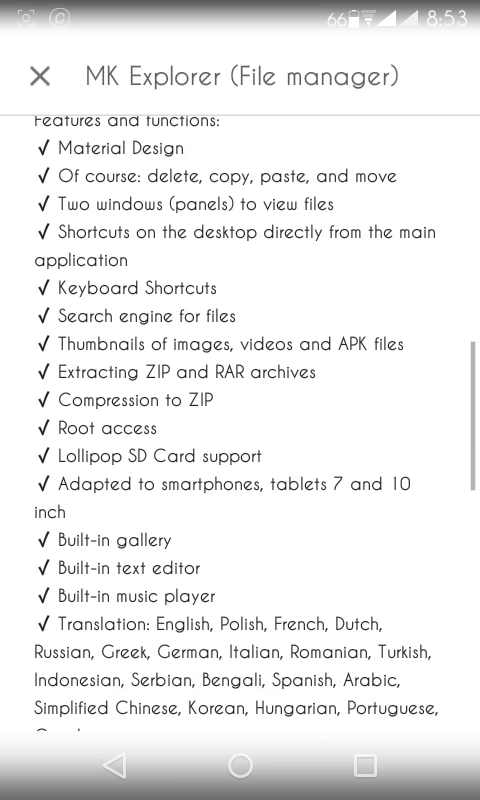
pyautogui.scroll(-3)
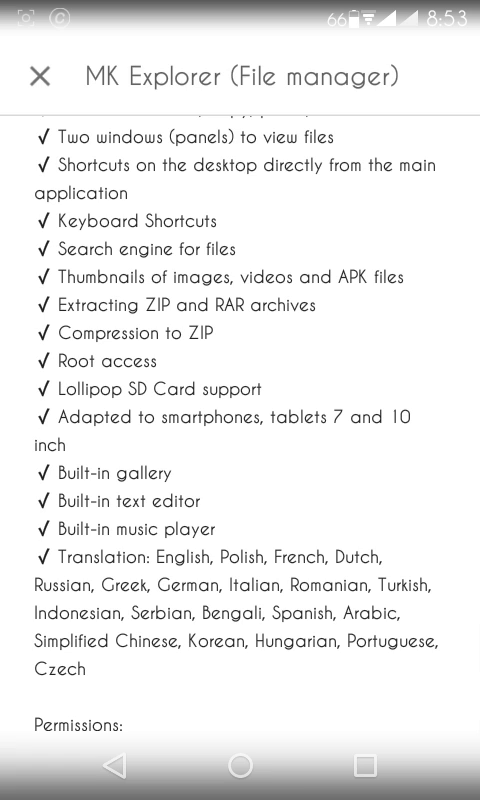
pyautogui.scroll(-3)
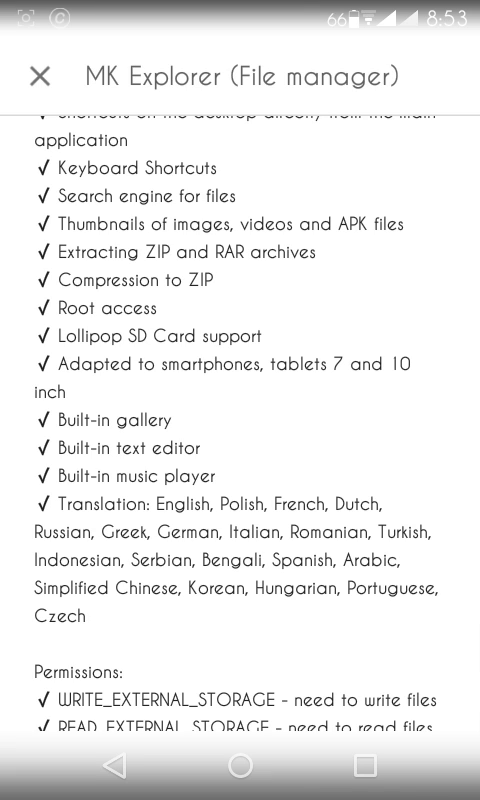
# - Read through MK Explorer's permissions, app details and what's-new notes
pyautogui.scroll(-3)
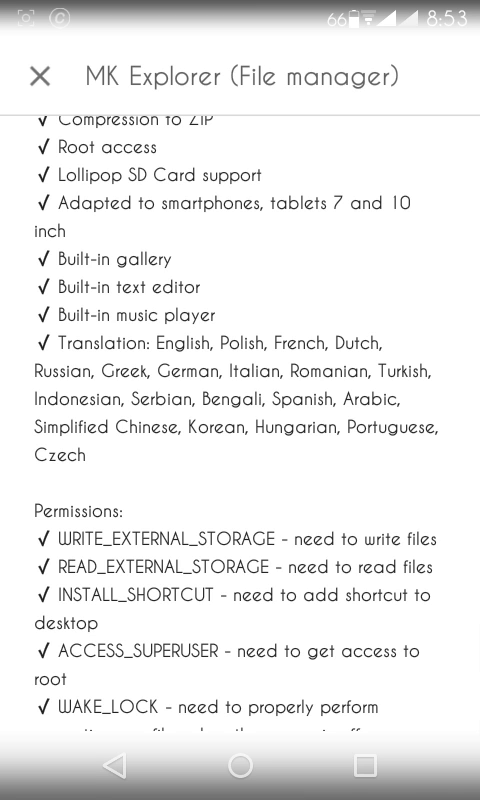
pyautogui.scroll(-3)
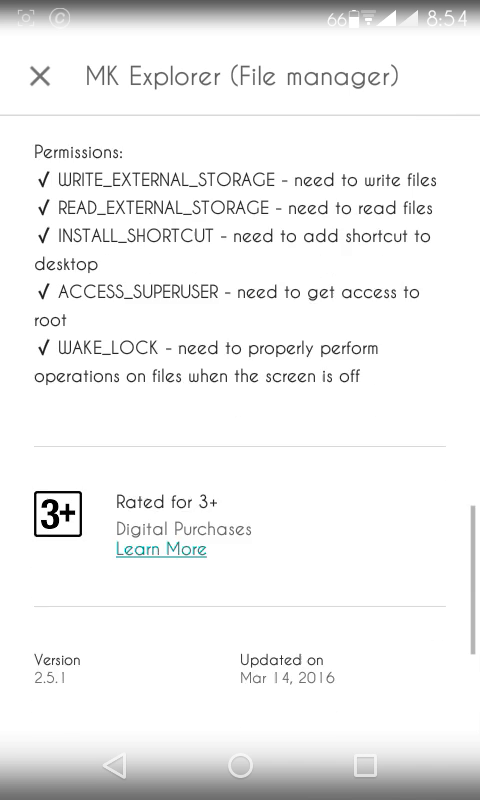
pyautogui.scroll(-3)
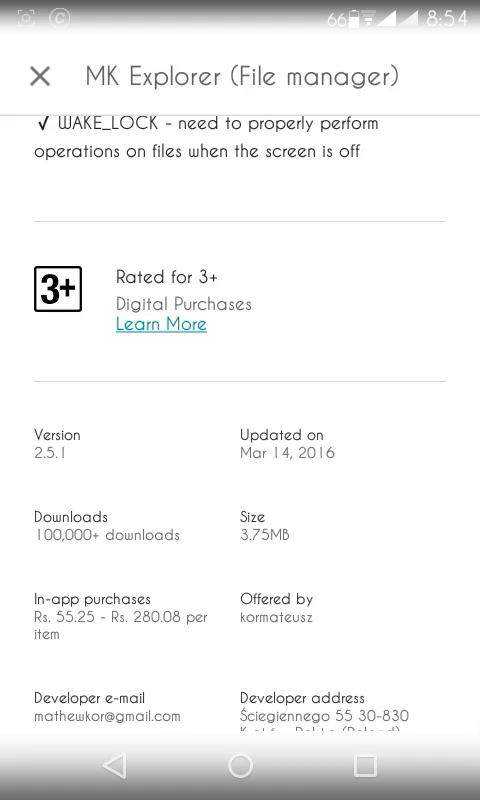
pyautogui.scroll(3)
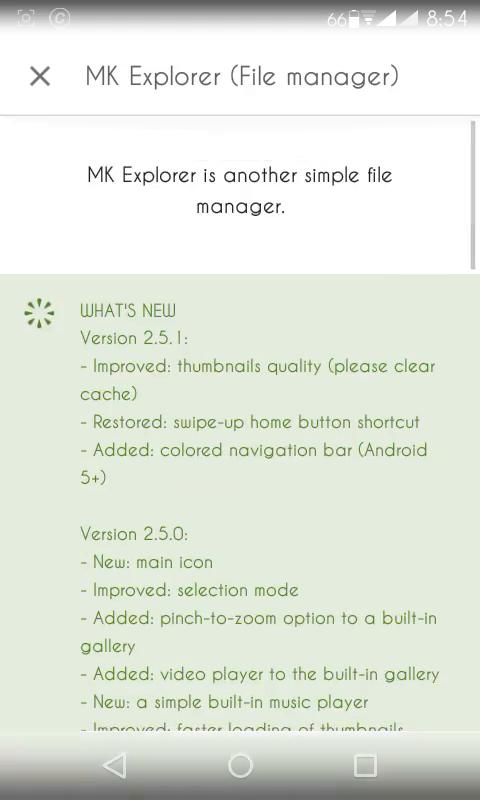
pyautogui.scroll(-3)
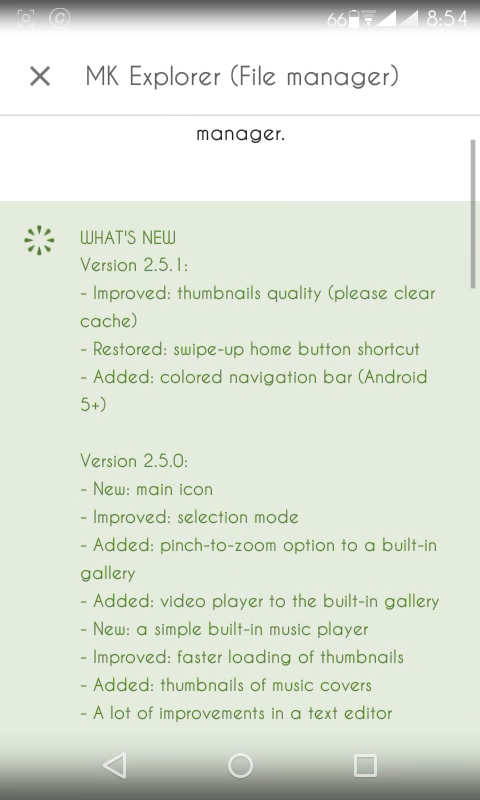
pyautogui.scroll(-3)
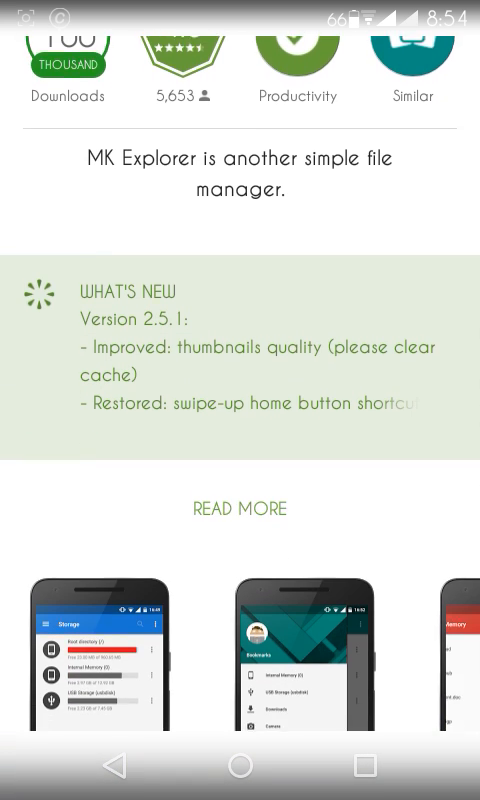
pyautogui.scroll(-3)
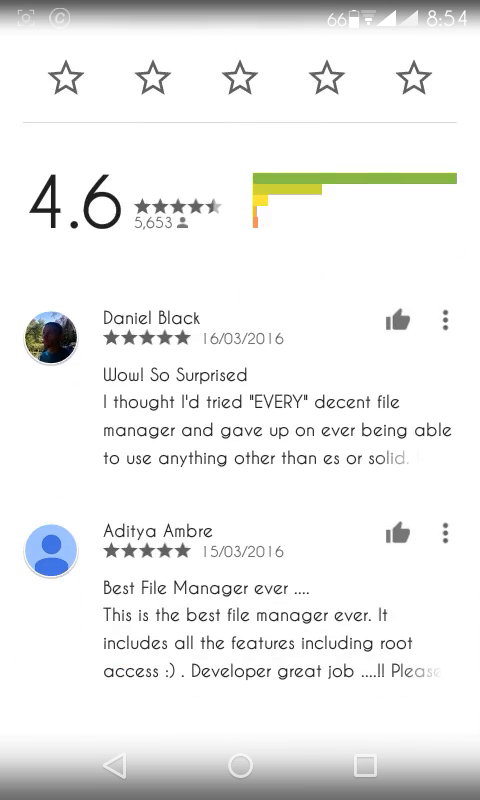
pyautogui.scroll(-3)
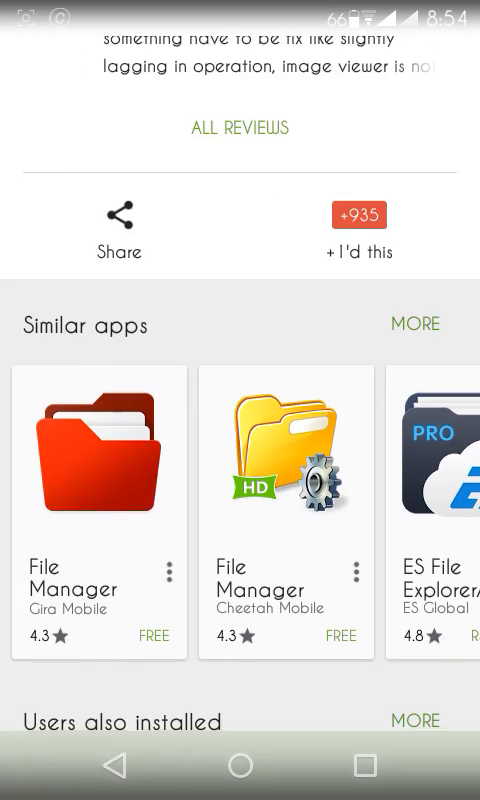
pyautogui.scroll(-3)
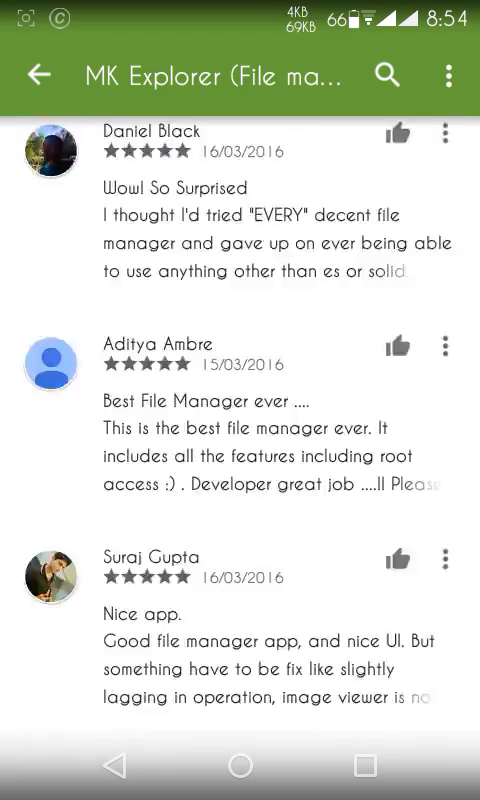
pyautogui.click(38, 75)
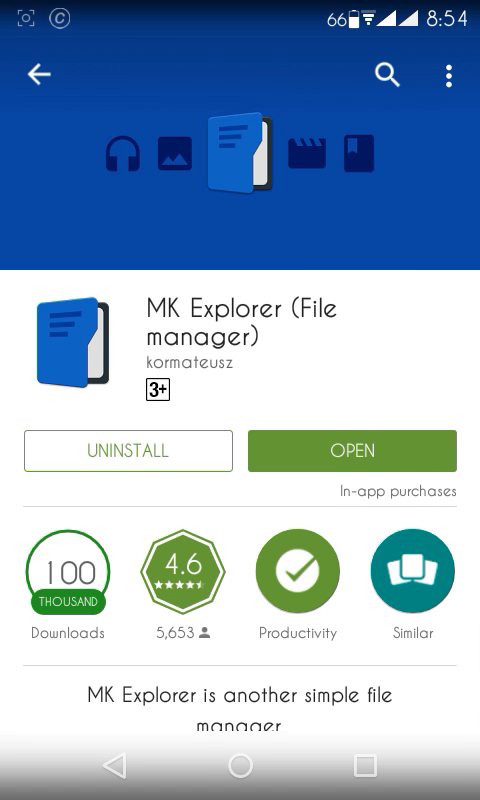
pyautogui.scroll(-3)
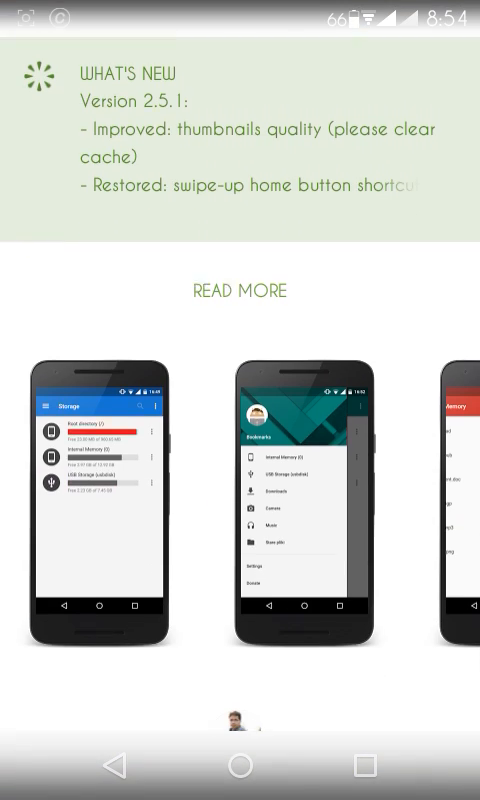
pyautogui.click(110, 500)
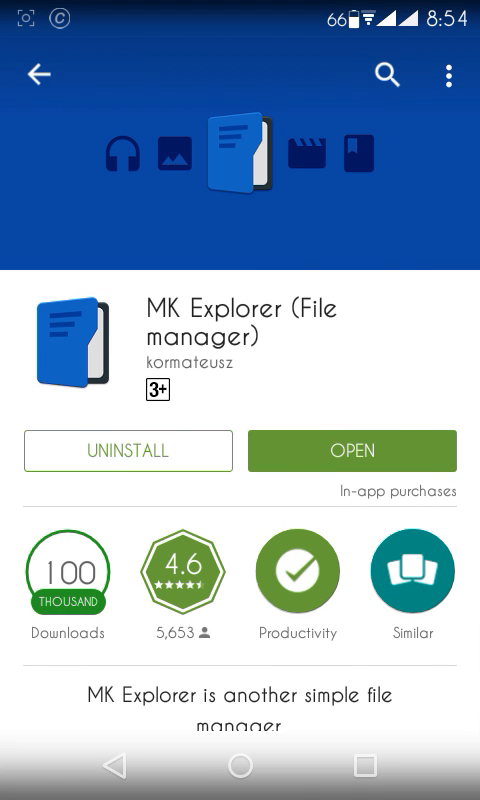
# - Launch MK Explorer from its store page, declining the rating request with NOPE
pyautogui.click(352, 450)
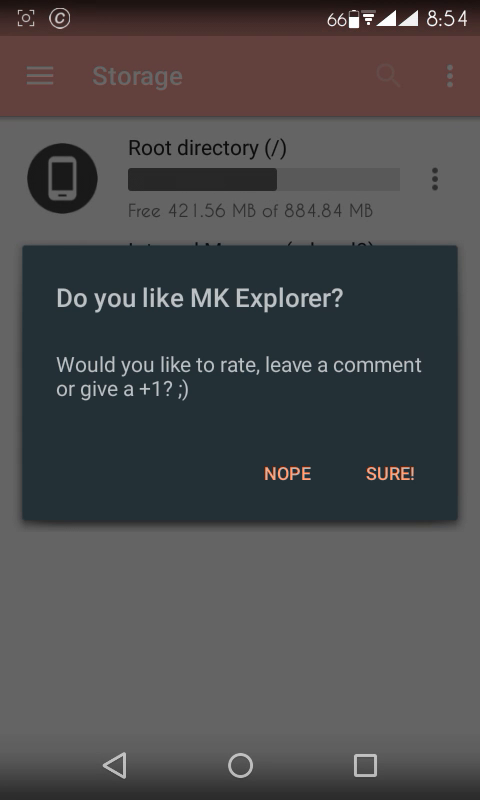
pyautogui.click(388, 472)
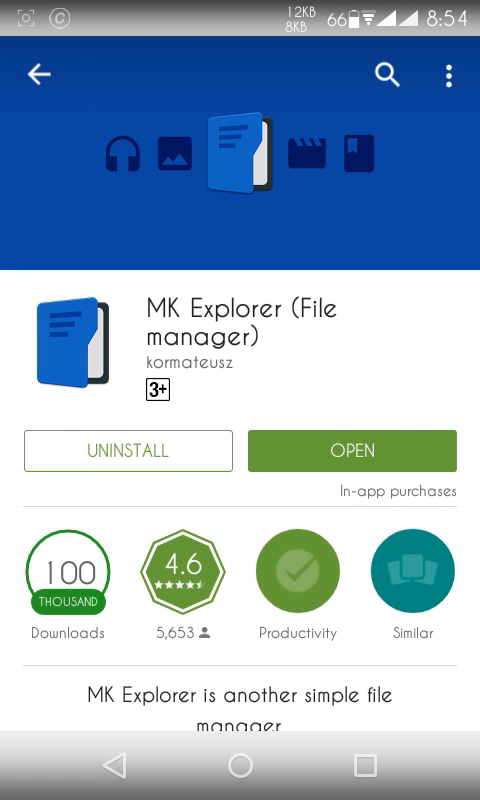
pyautogui.scroll(-3)
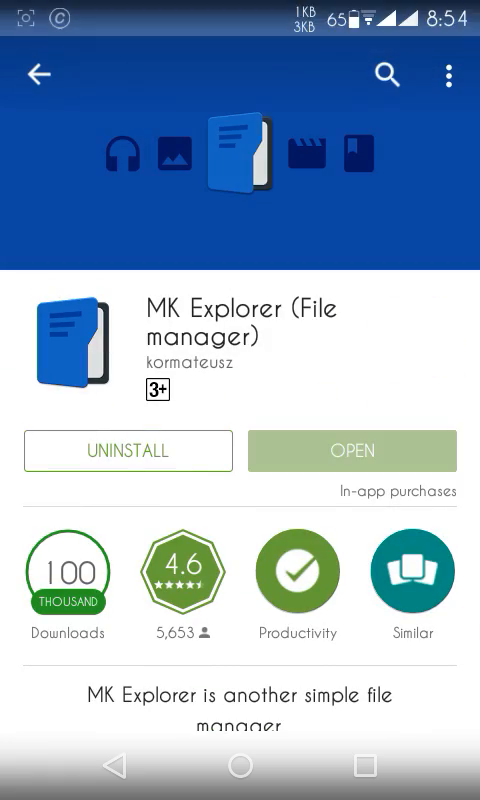
pyautogui.click(351, 450)
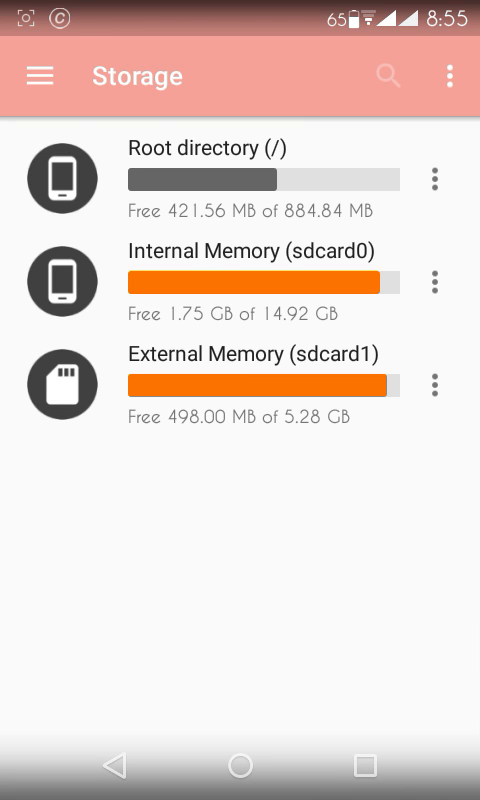
# - Open the Bookmarks drawer and enter MK Explorer's Settings screen
pyautogui.click(40, 75)
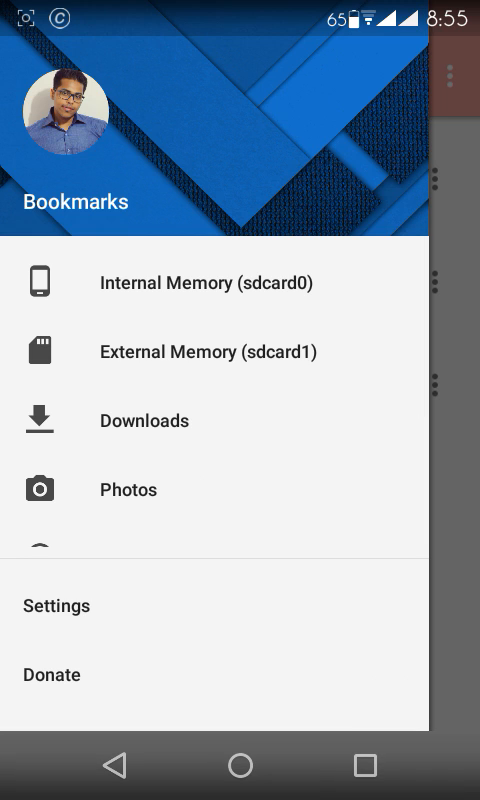
pyautogui.click(127, 489)
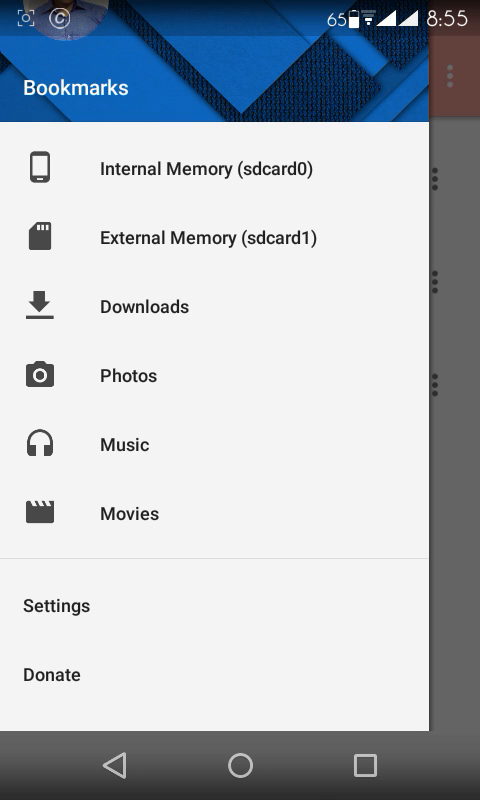
pyautogui.click(59, 606)
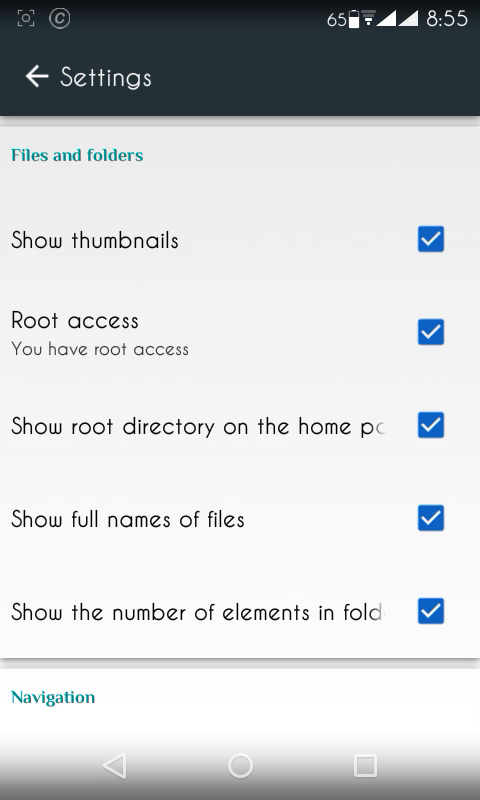
# - In Appearance > Colors, set Bar color to a salmon shade from the red palette and confirm
pyautogui.scroll(-3)
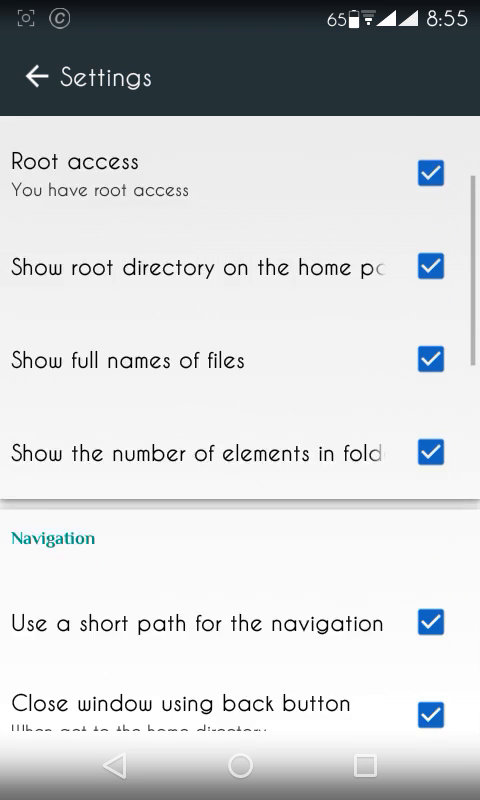
pyautogui.scroll(-3)
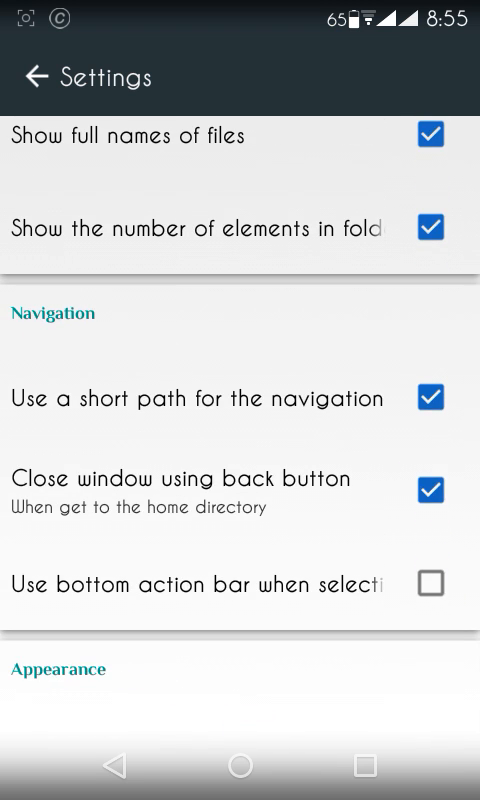
pyautogui.scroll(-3)
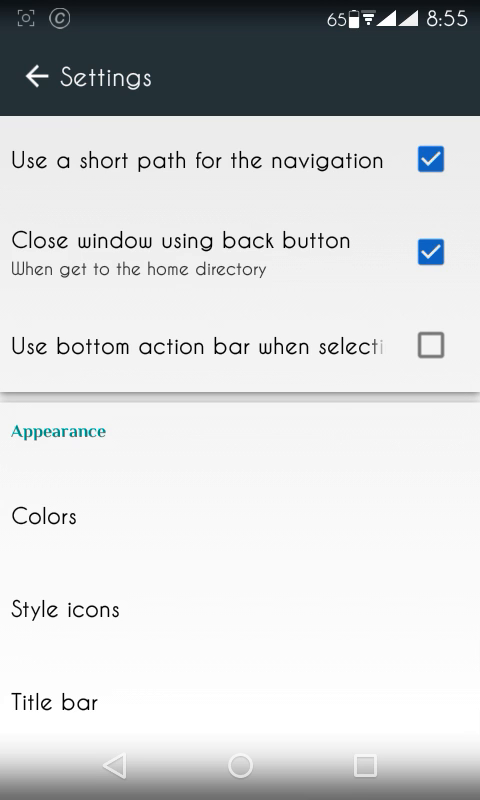
pyautogui.scroll(-3)
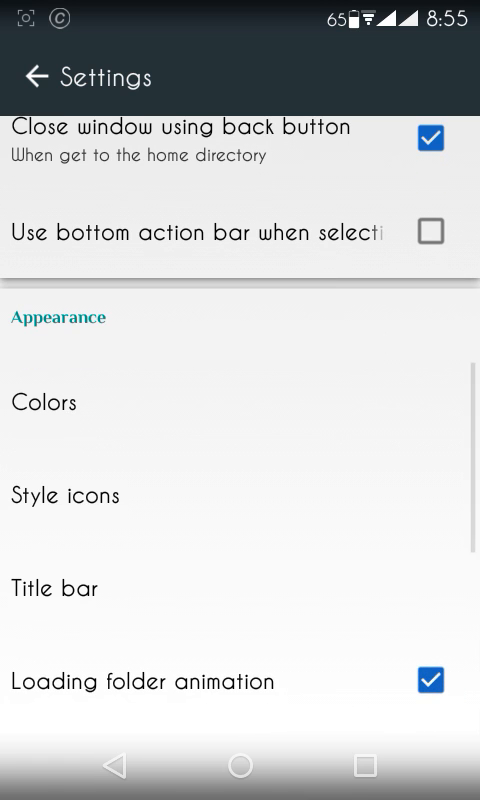
pyautogui.click(44, 401)
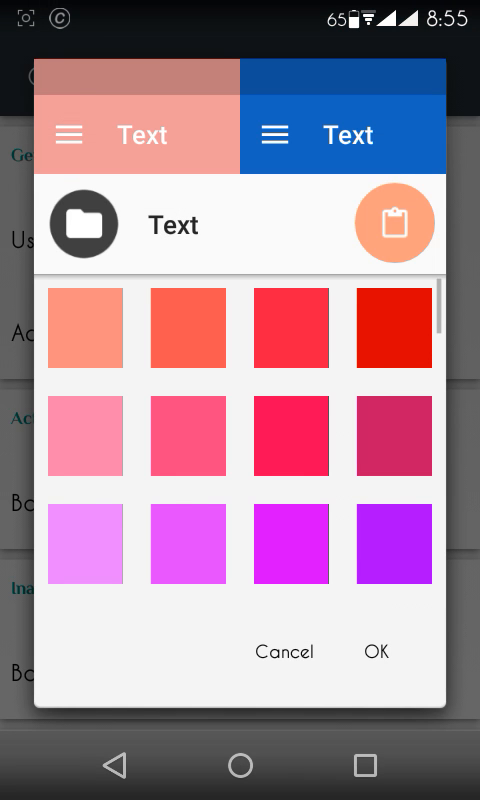
pyautogui.click(394, 223)
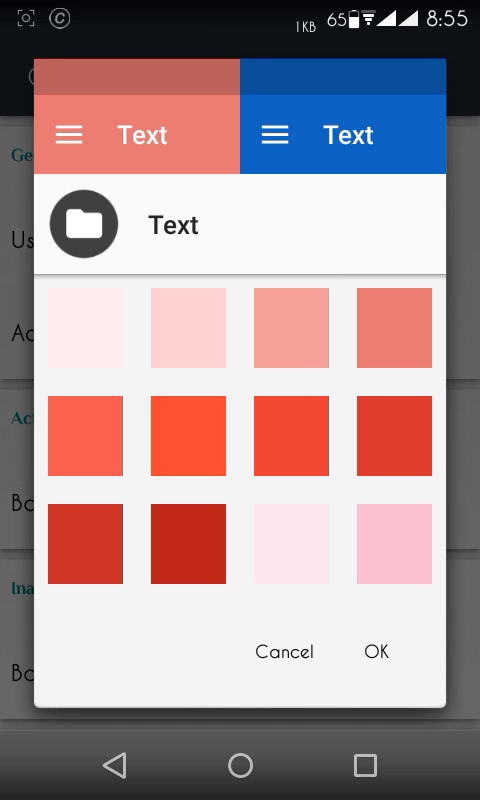
pyautogui.click(283, 651)
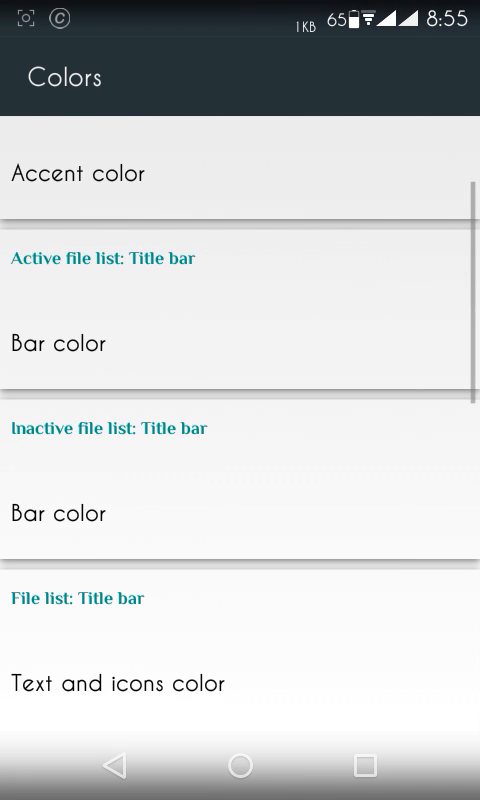
# - Return from Colors to Settings and open the Title bar options under Appearance
pyautogui.click(80, 173)
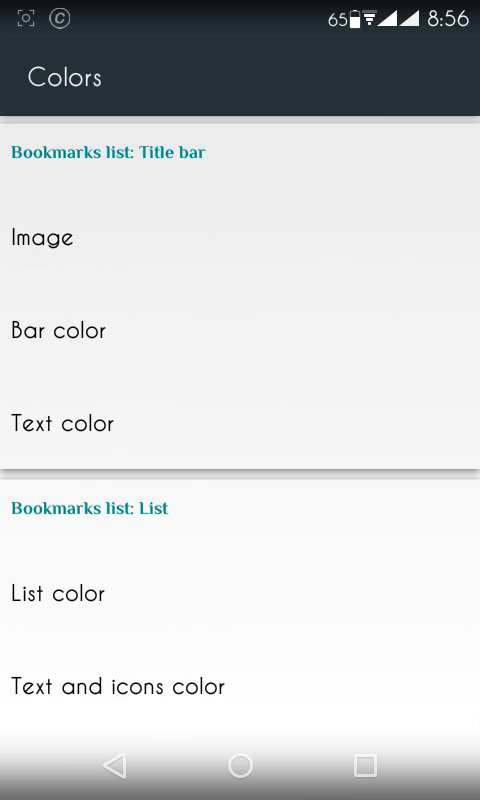
pyautogui.click(40, 76)
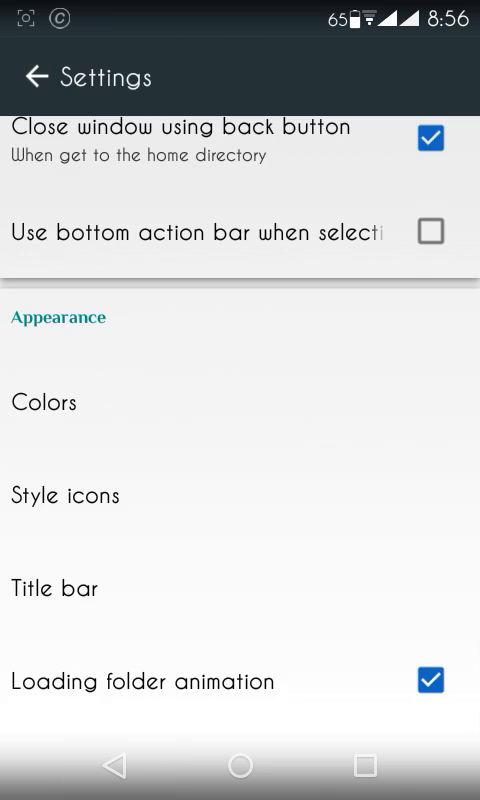
pyautogui.click(65, 495)
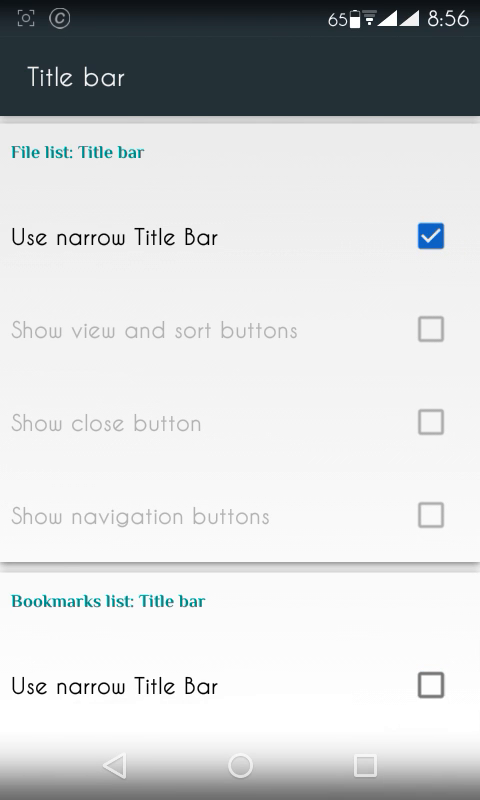
# - Leave Settings and open the Root directory list under the new salmon title bar
pyautogui.click(33, 77)
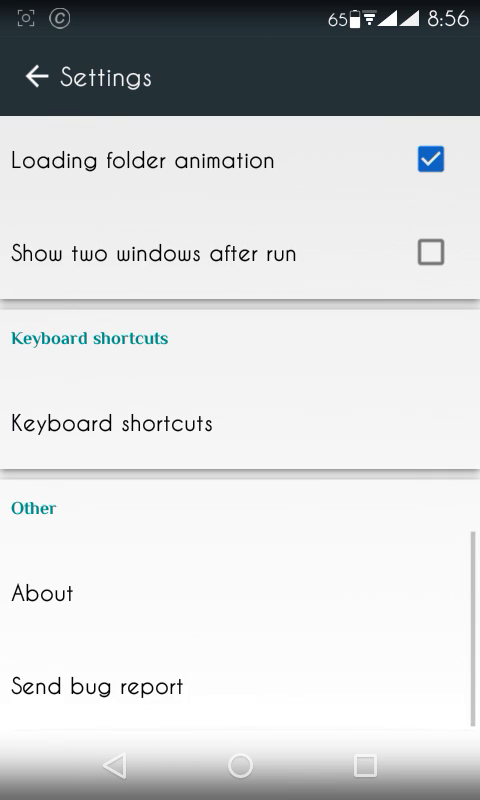
pyautogui.click(112, 423)
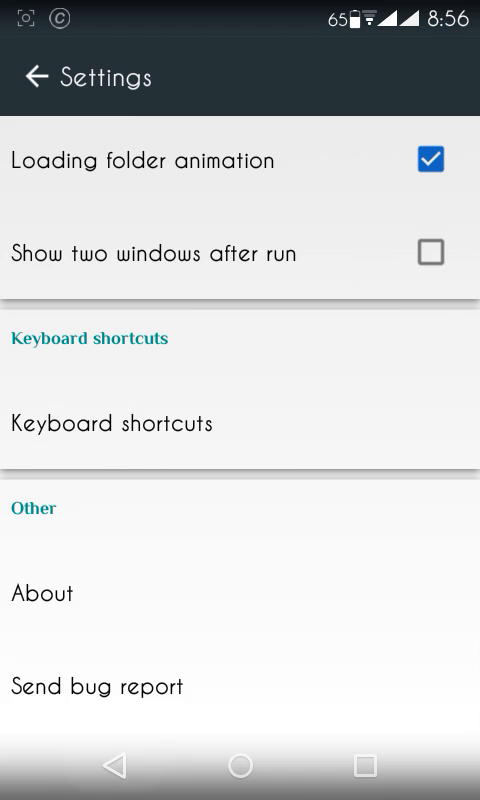
pyautogui.click(36, 77)
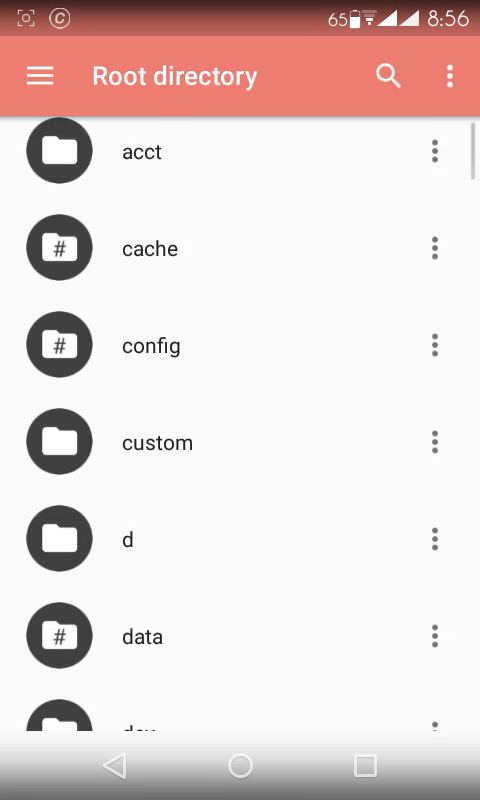
# - Browse the root directory and /storage/sdcard0 to reach the ADA folder's 197.01 MB properties
pyautogui.scroll(-3)
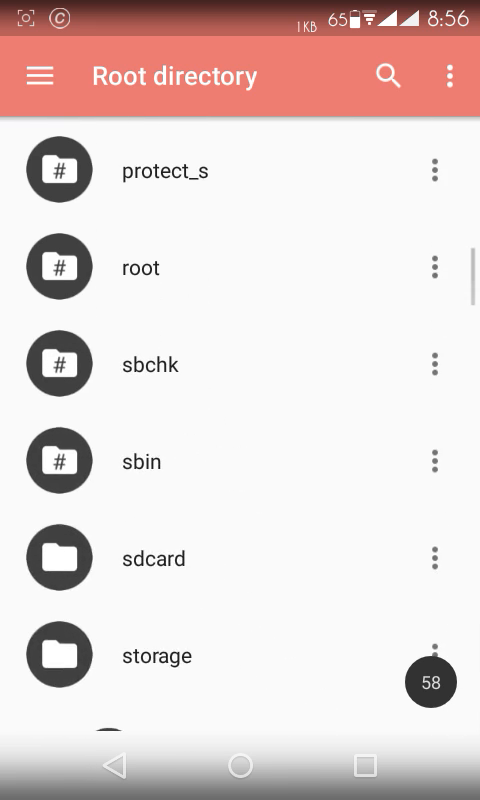
pyautogui.scroll(-3)
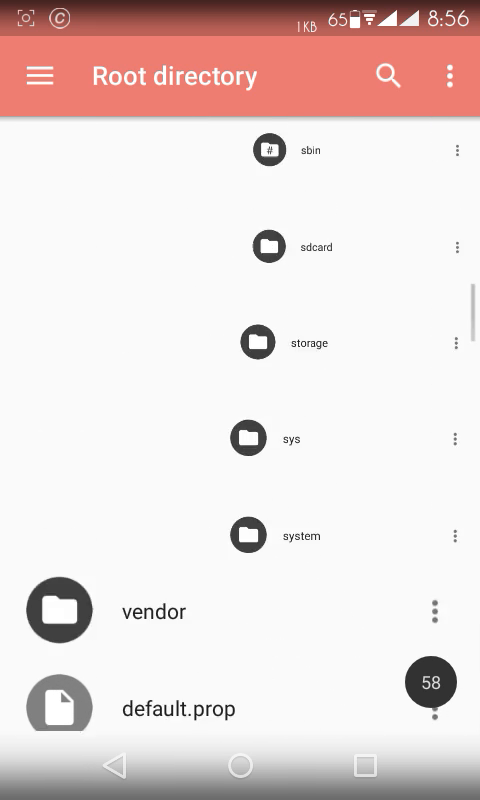
pyautogui.scroll(3)
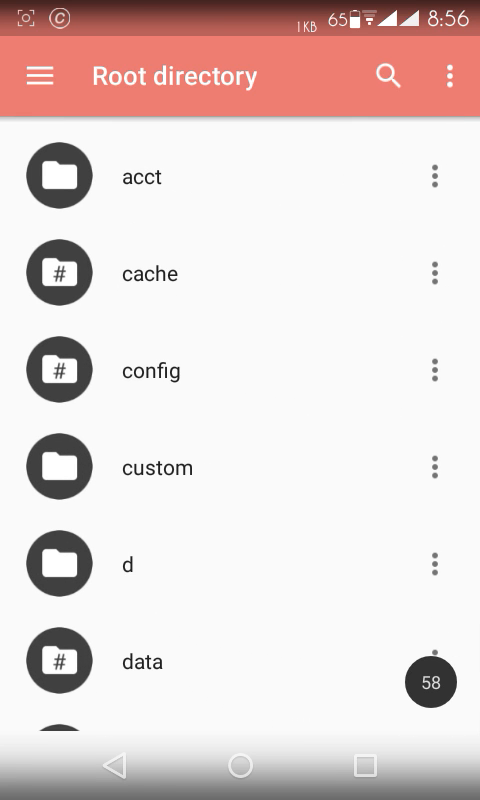
pyautogui.scroll(-3)
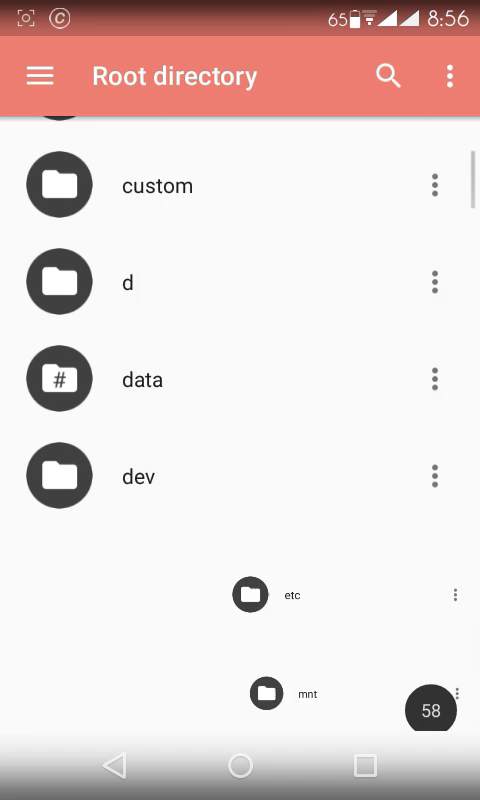
pyautogui.scroll(-3)
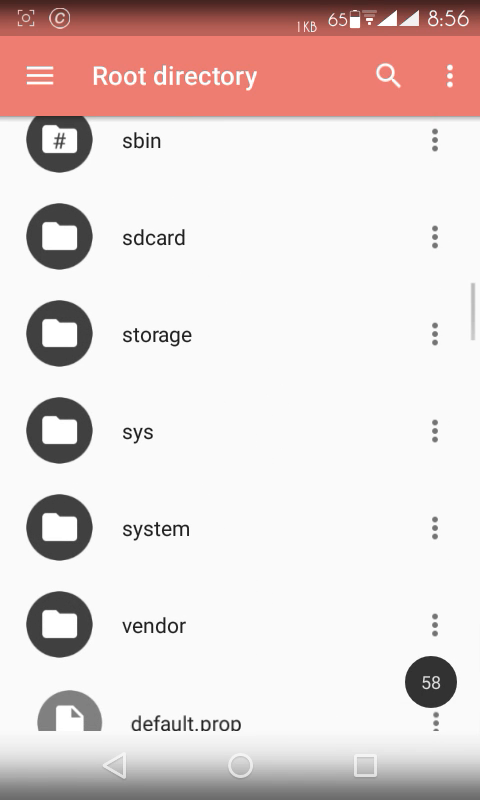
pyautogui.scroll(3)
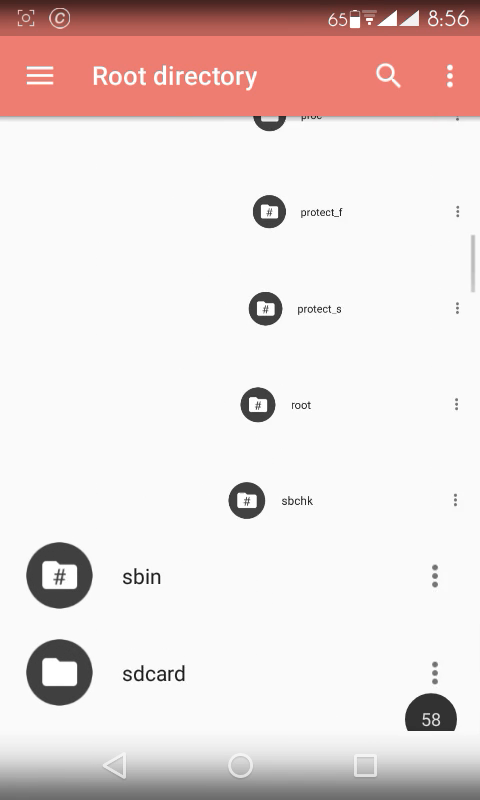
pyautogui.scroll(3)
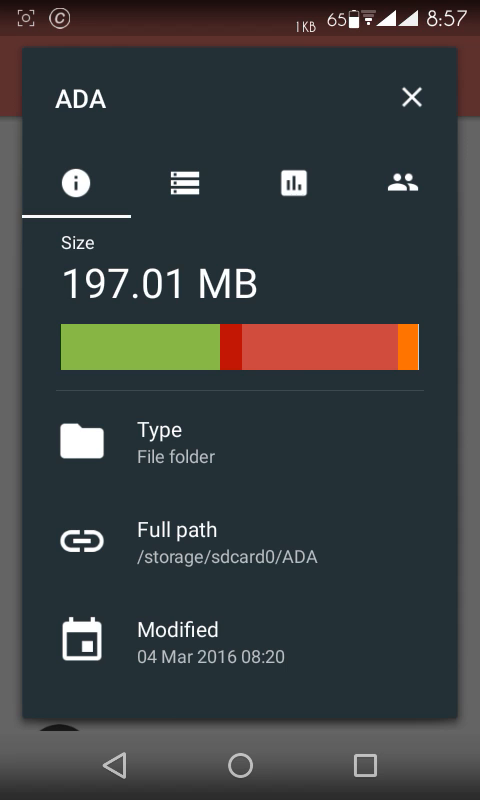
# - Review ADA's folder and file counts and its largest files in the Properties tabs
pyautogui.click(185, 183)
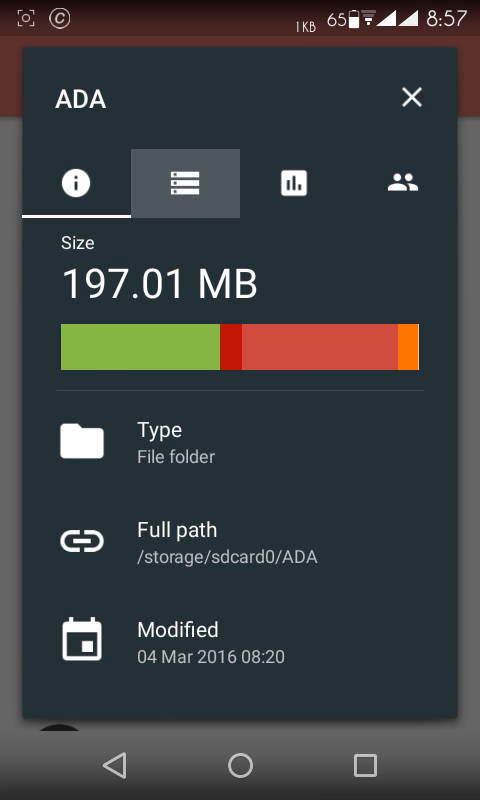
pyautogui.click(185, 183)
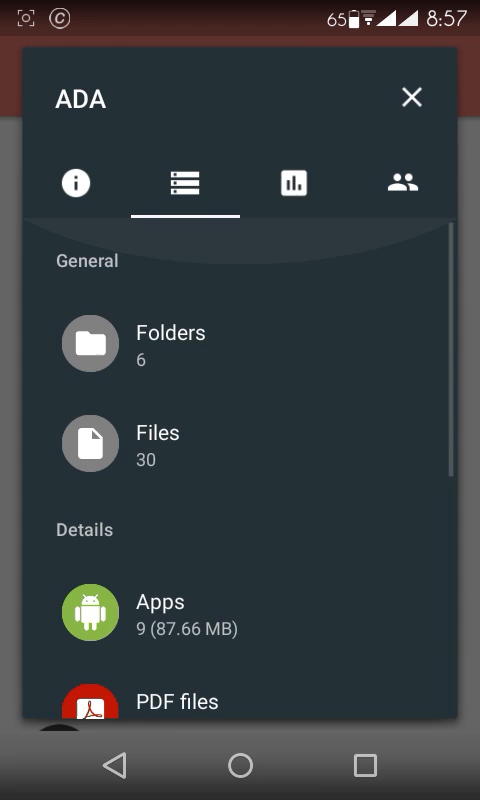
pyautogui.click(290, 183)
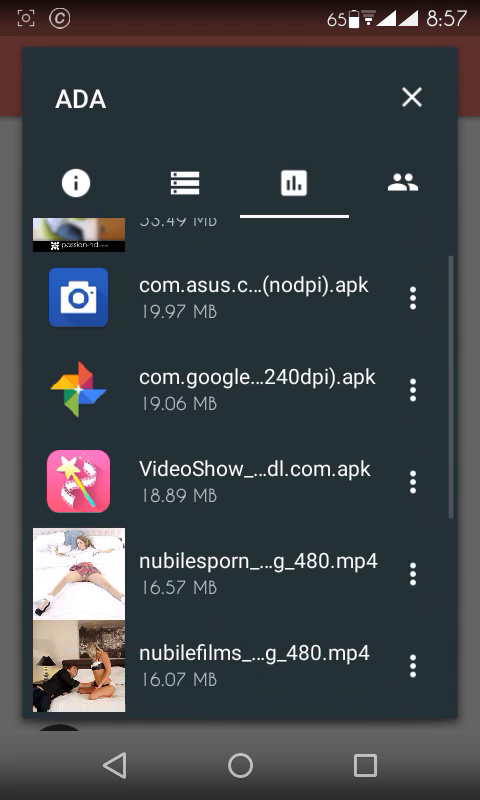
# - Grant Other read permission on ADA, apply the change, and close its properties
pyautogui.click(402, 183)
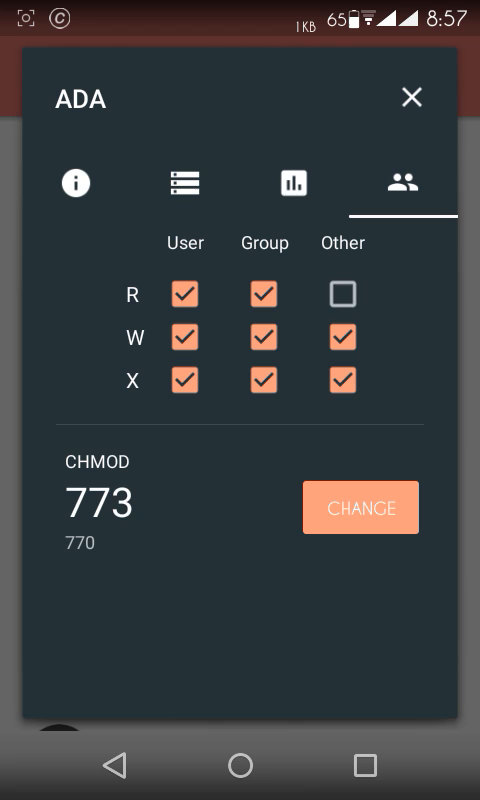
pyautogui.click(342, 293)
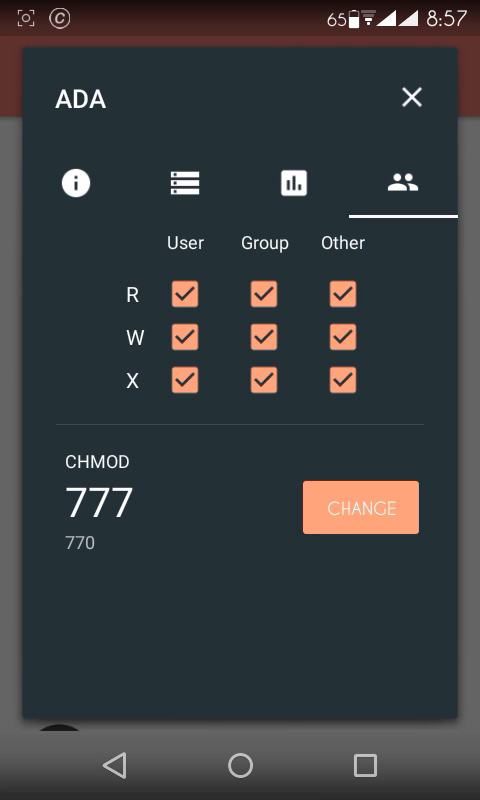
pyautogui.click(360, 508)
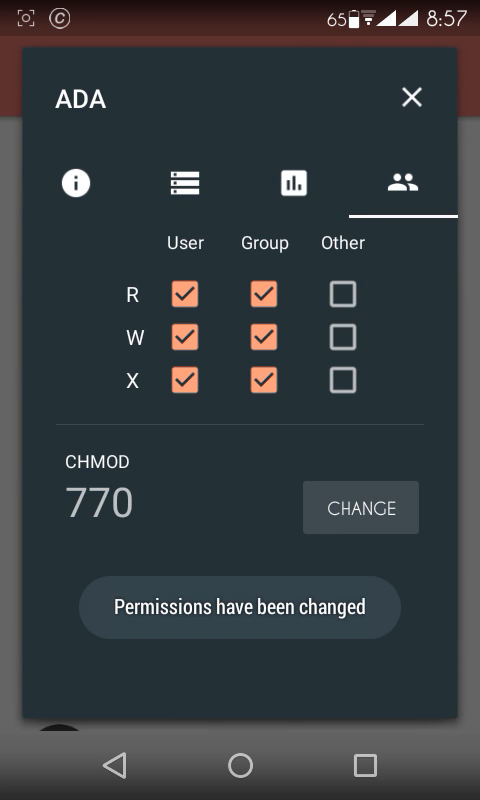
pyautogui.click(410, 97)
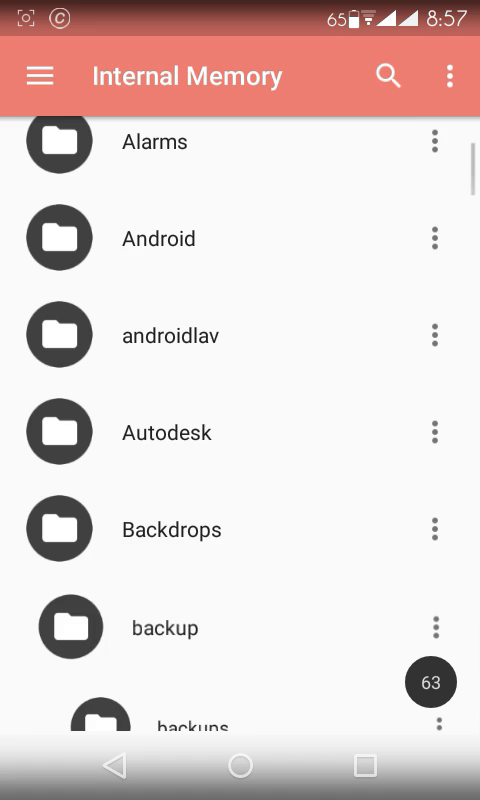
# - Browse into an Internal Memory subfolder and back, then show the current folder's action menu
pyautogui.scroll(-3)
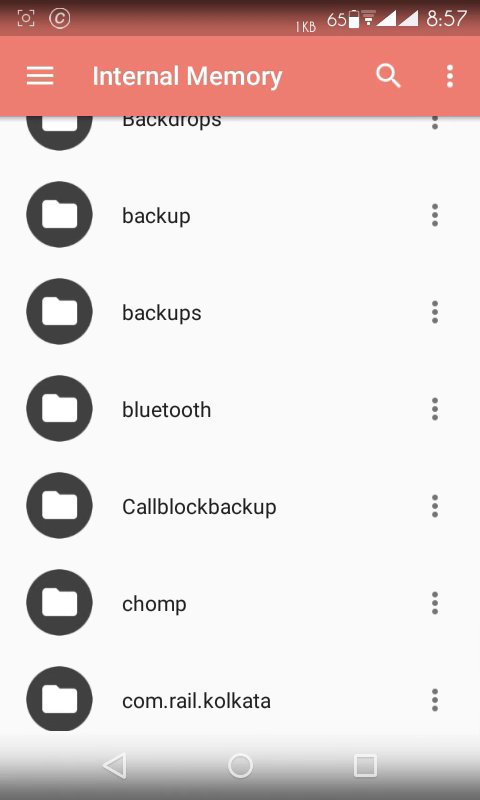
pyautogui.click(166, 409)
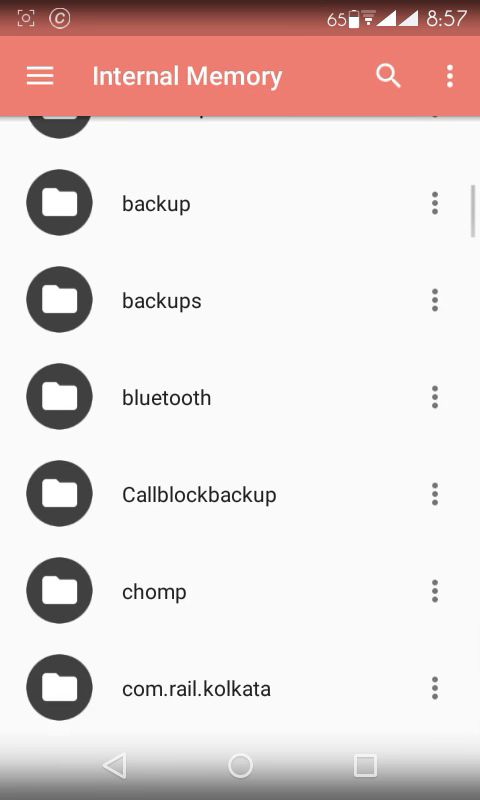
pyautogui.click(195, 688)
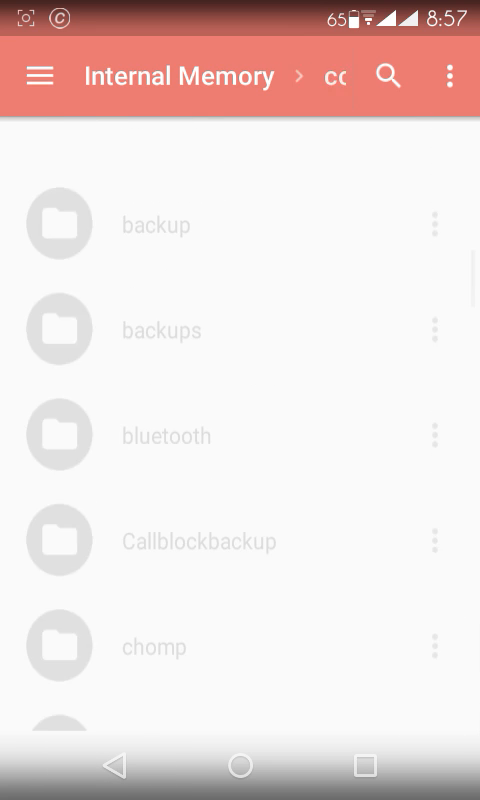
pyautogui.click(450, 75)
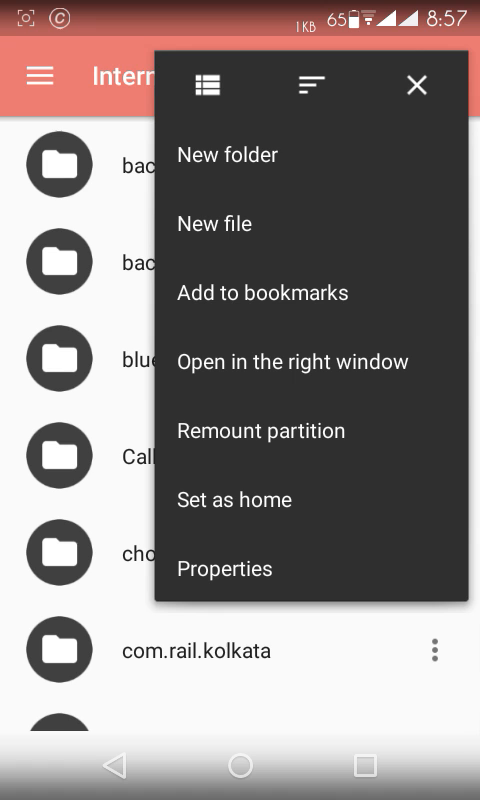
# - View Internal Memory (sdcard0) properties, then glance at the bookmarks drawer and return to the folder list
pyautogui.click(414, 84)
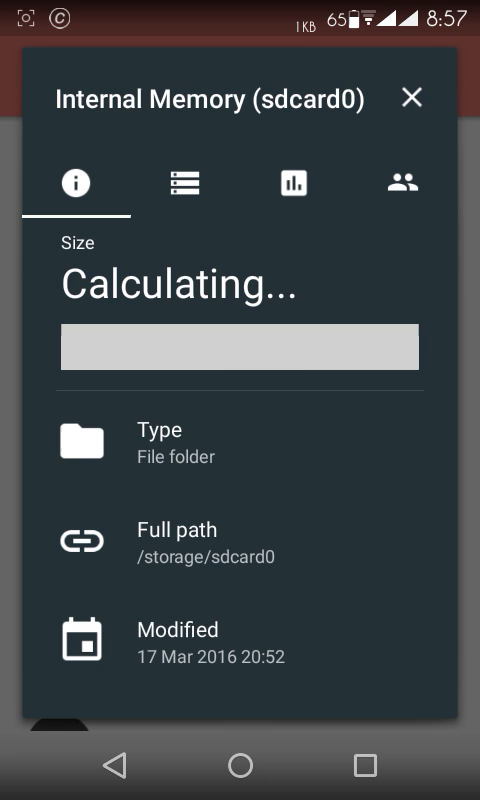
pyautogui.click(410, 98)
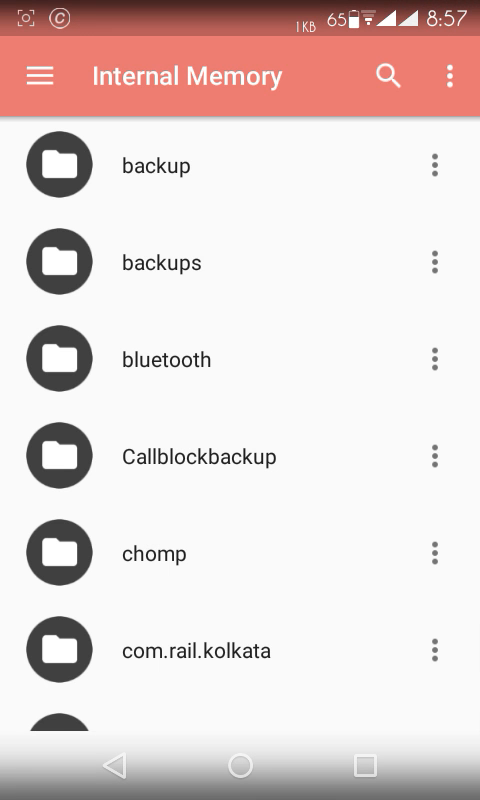
pyautogui.click(41, 75)
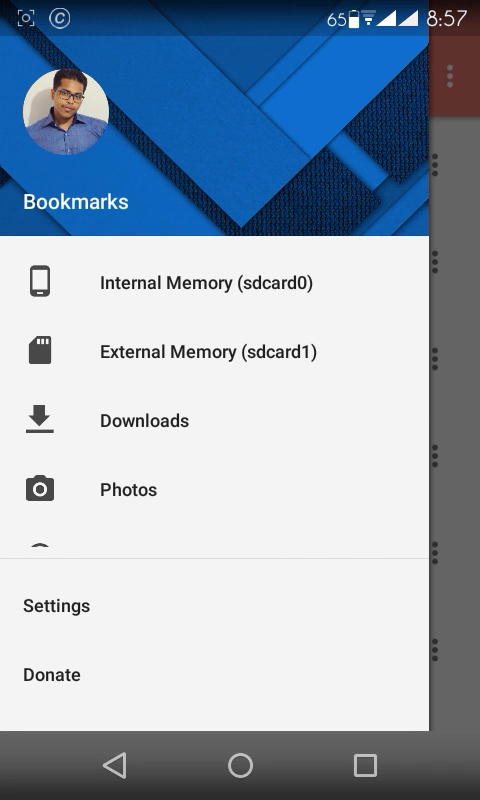
pyautogui.click(200, 282)
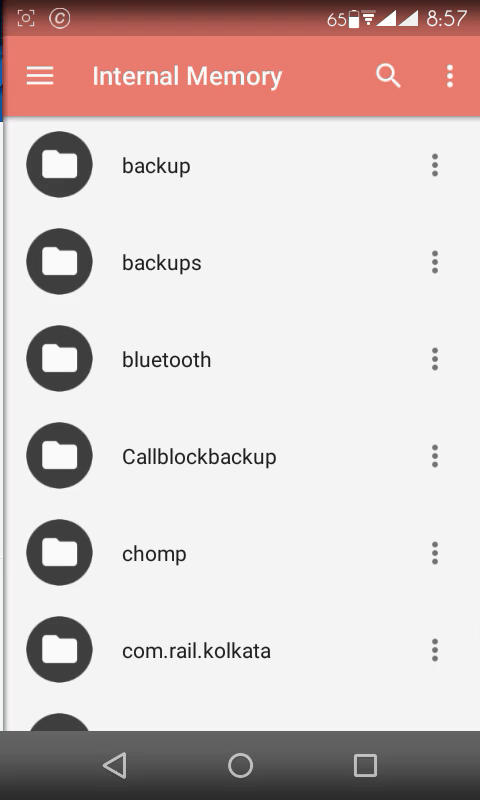